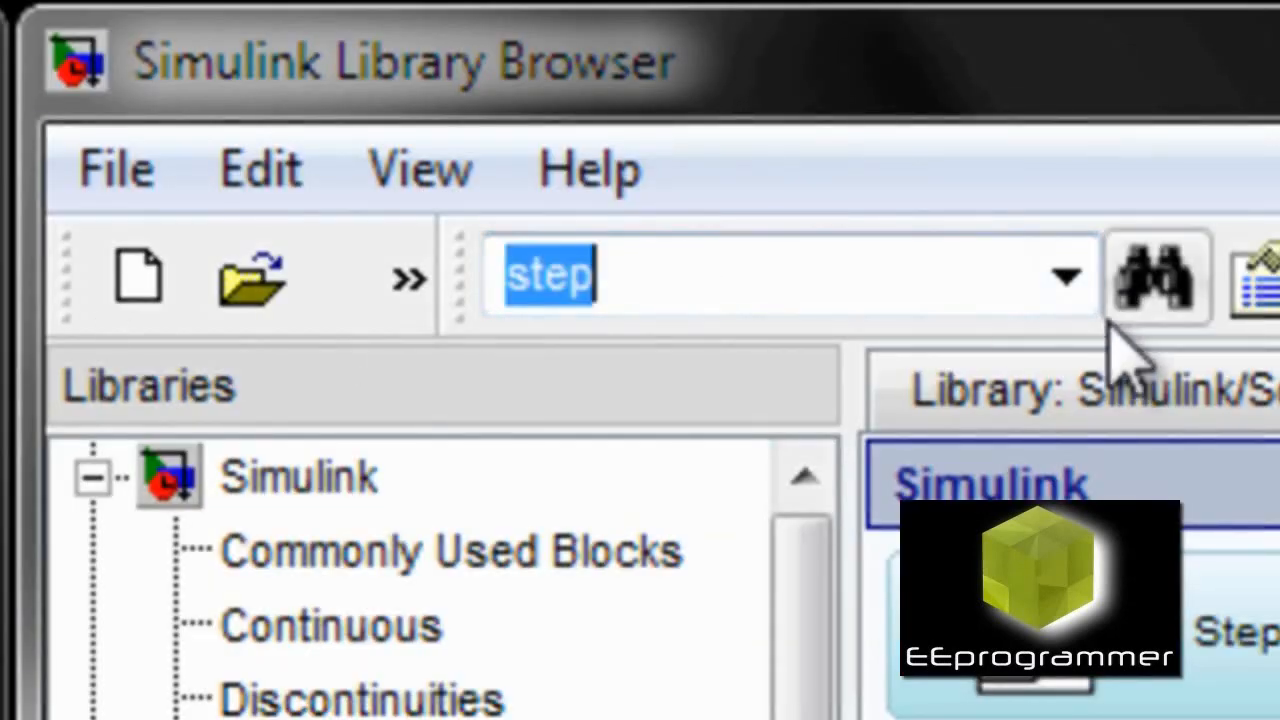
Step: Search the Library Browser for the PID block
{"action": "type", "text": "pid"}
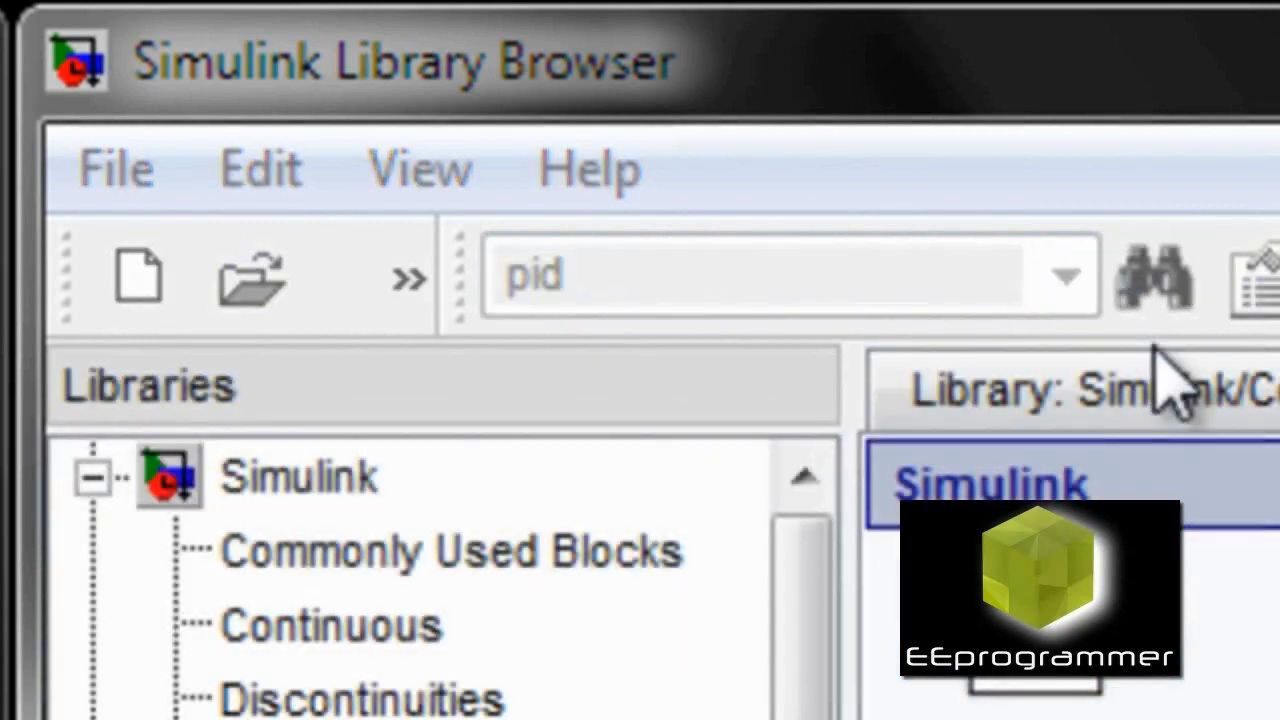
{"action": "left_click", "coordinate": [1152, 275]}
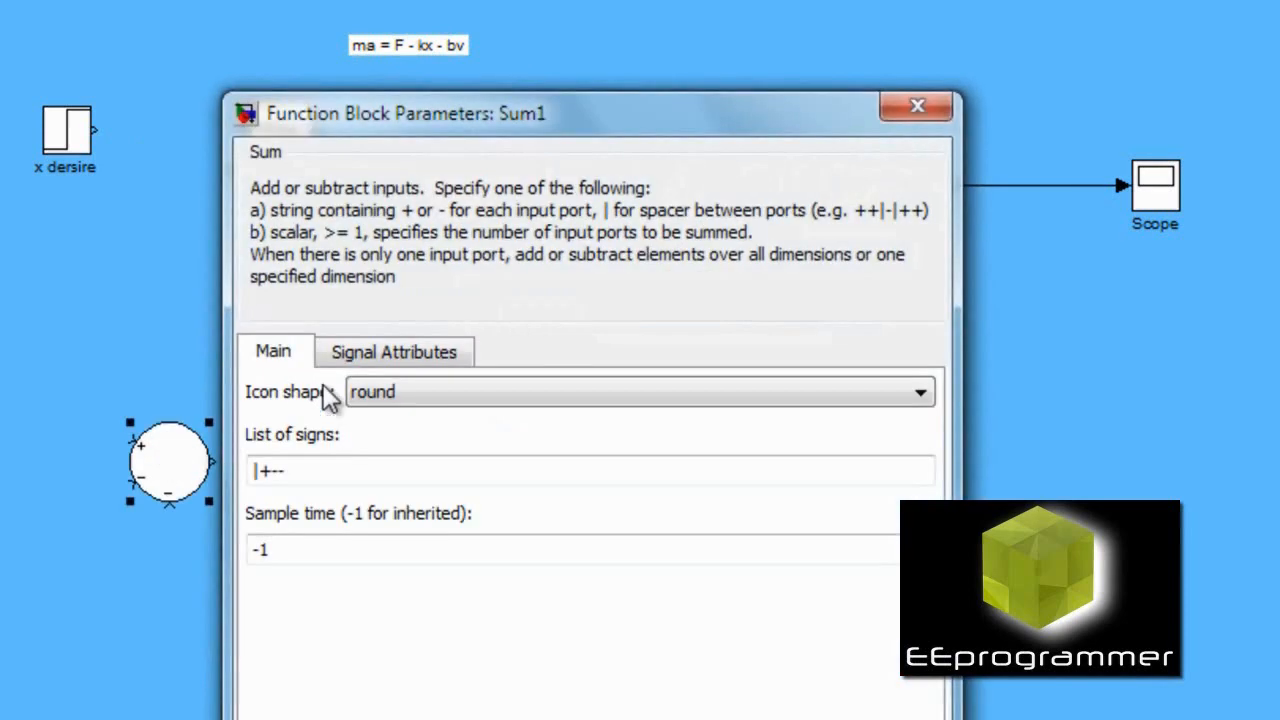
Step: Confirm the Sum1 block's round shape with |+-- signs
{"action": "left_click", "coordinate": [325, 470]}
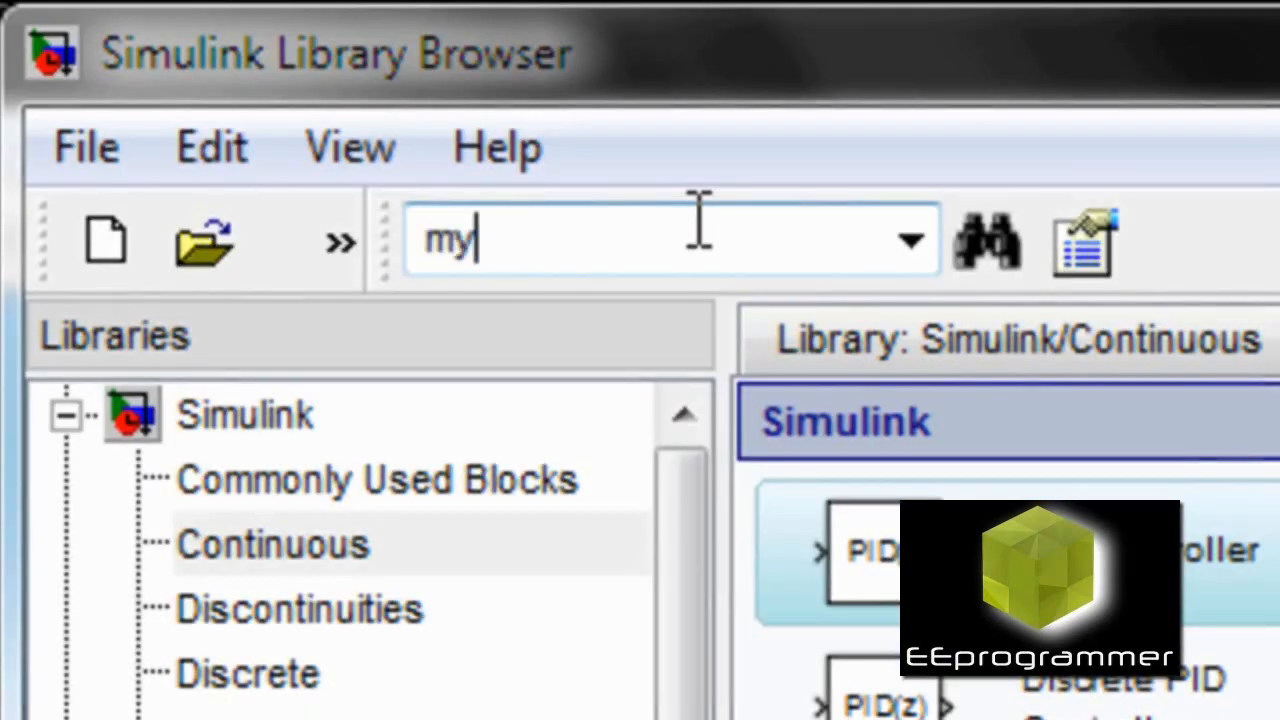
Step: Search the block library for the Mux block
{"action": "type", "text": "ux"}
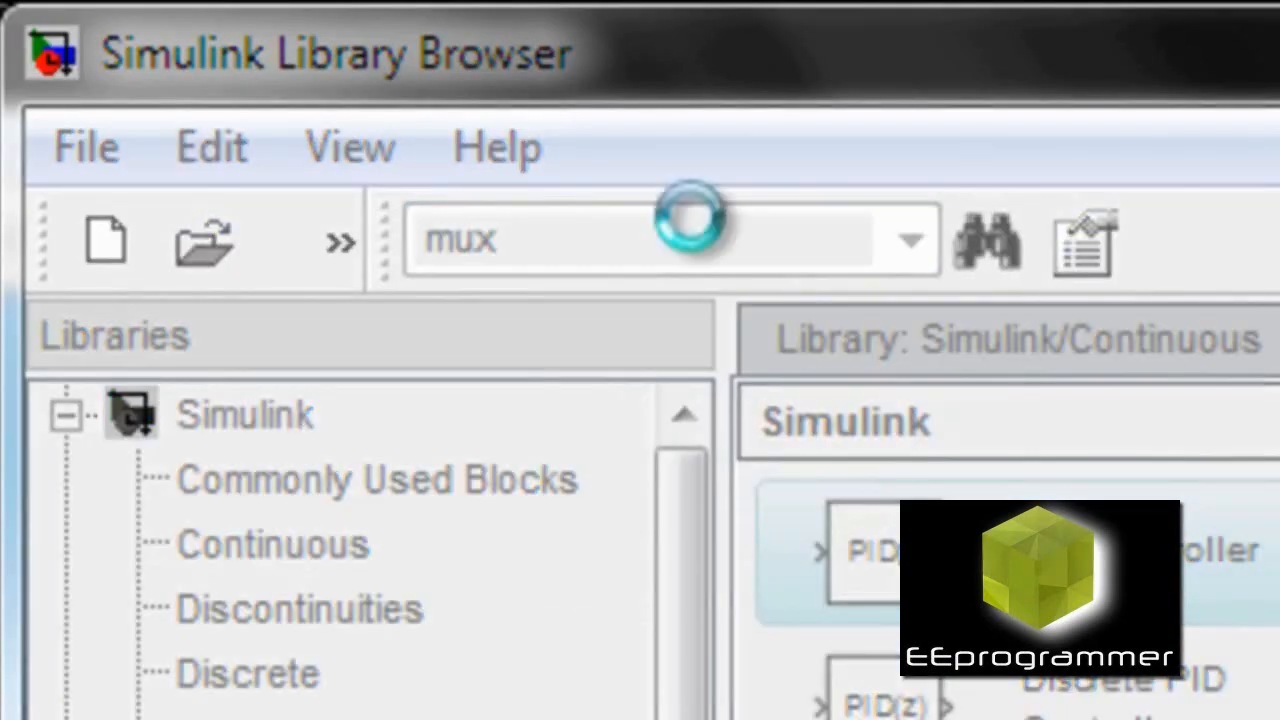
{"action": "left_click", "coordinate": [376, 479]}
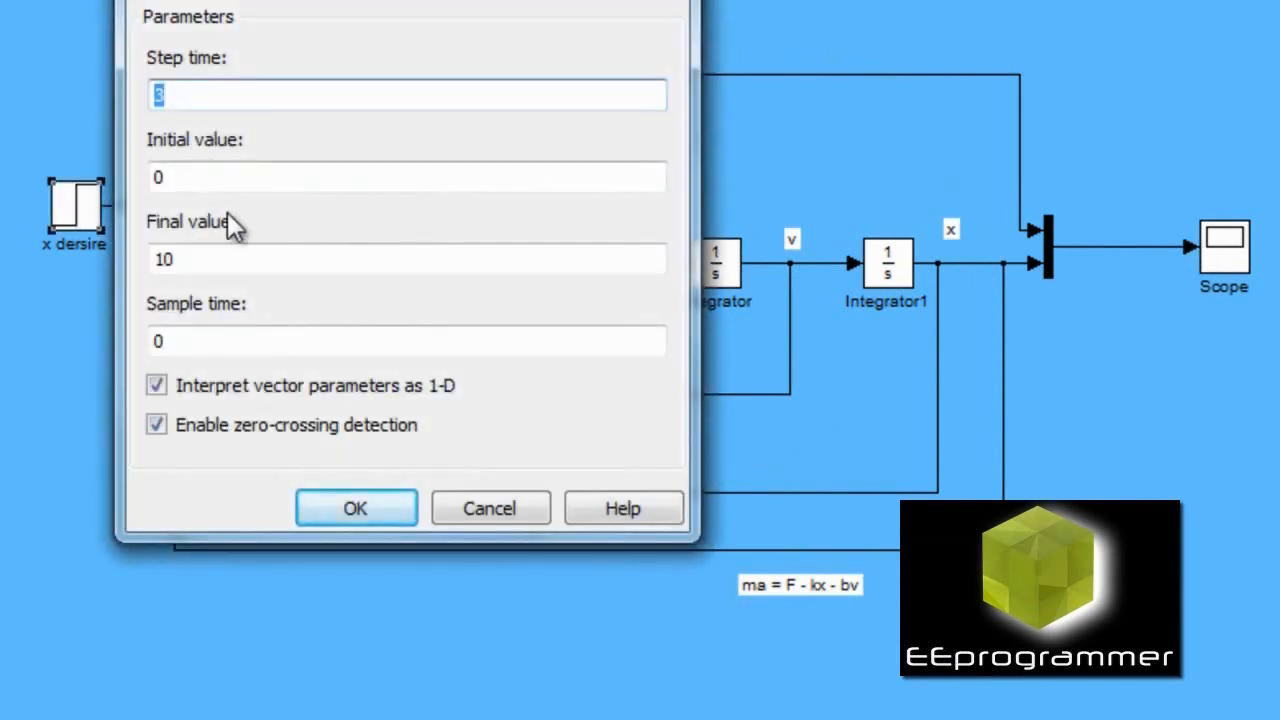
Step: Apply the Step block settings: step time 3, final value 10
{"action": "left_click", "coordinate": [355, 508]}
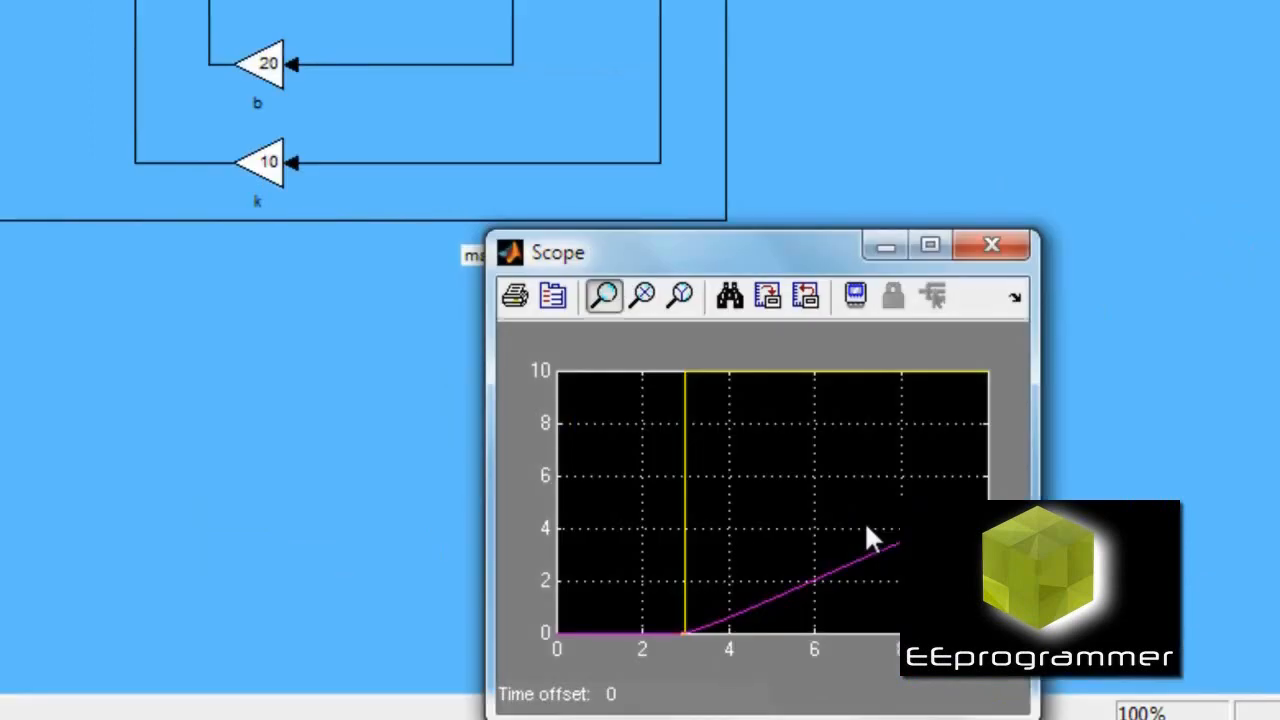
{"action": "mouse_move", "coordinate": [855, 500]}
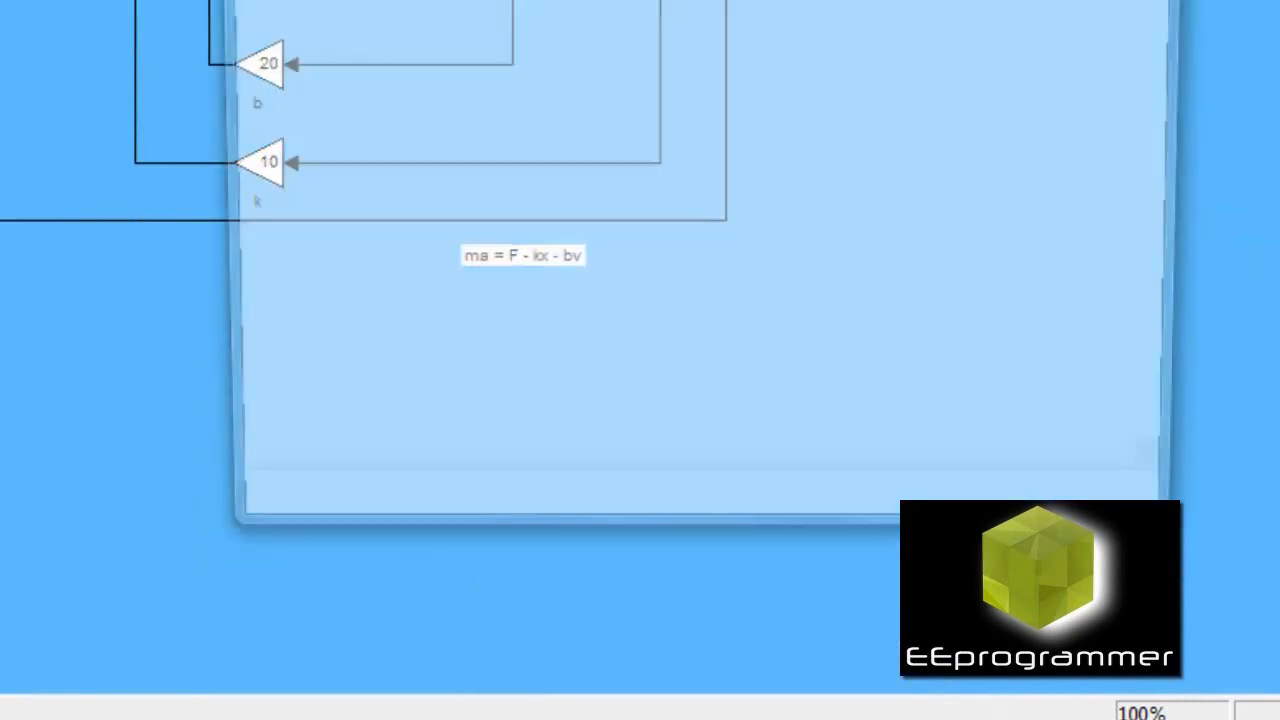
Step: Set the PID proportional gain to 10 and autoscale the scope plot
{"action": "double_click", "coordinate": [166, 195]}
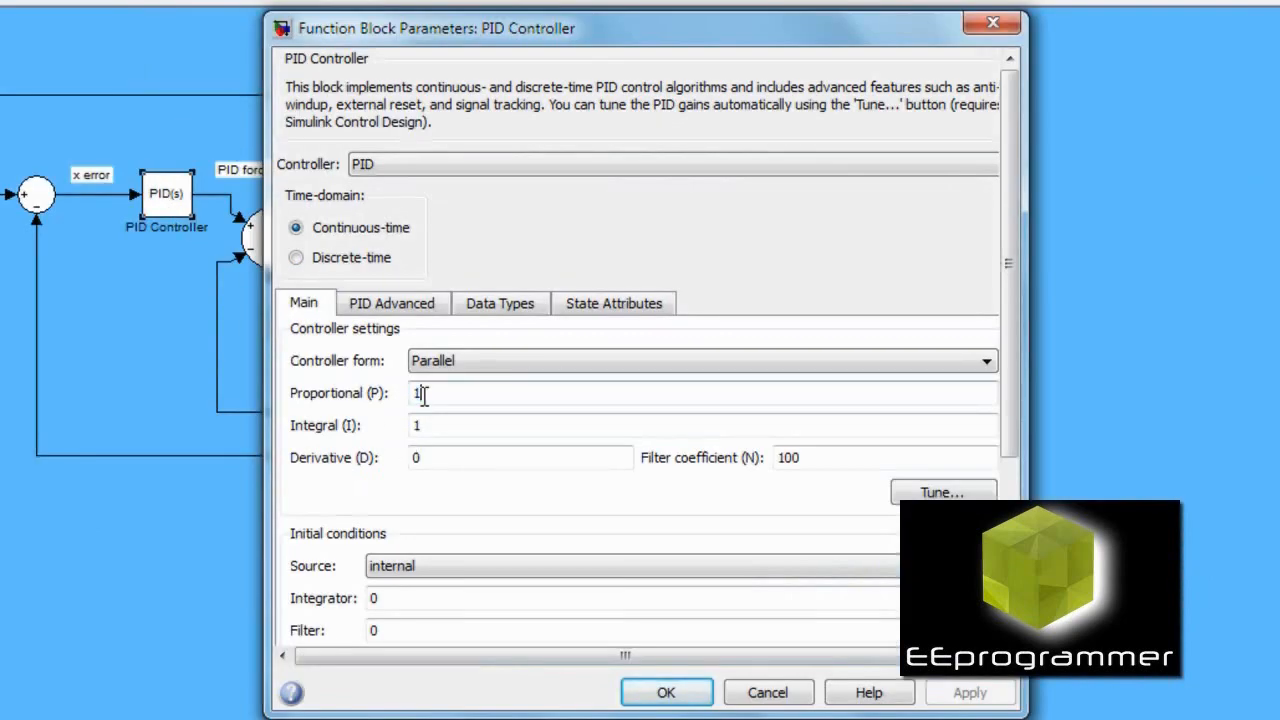
{"action": "type", "text": "0"}
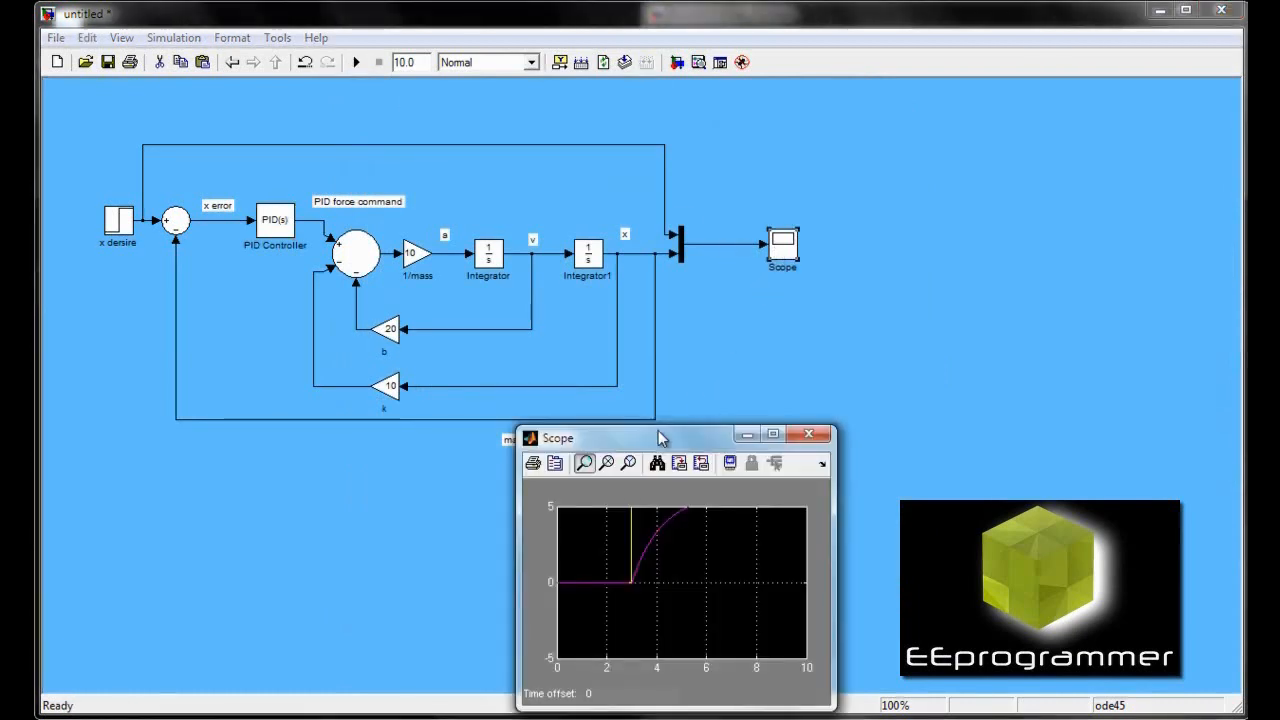
{"action": "left_click", "coordinate": [656, 462]}
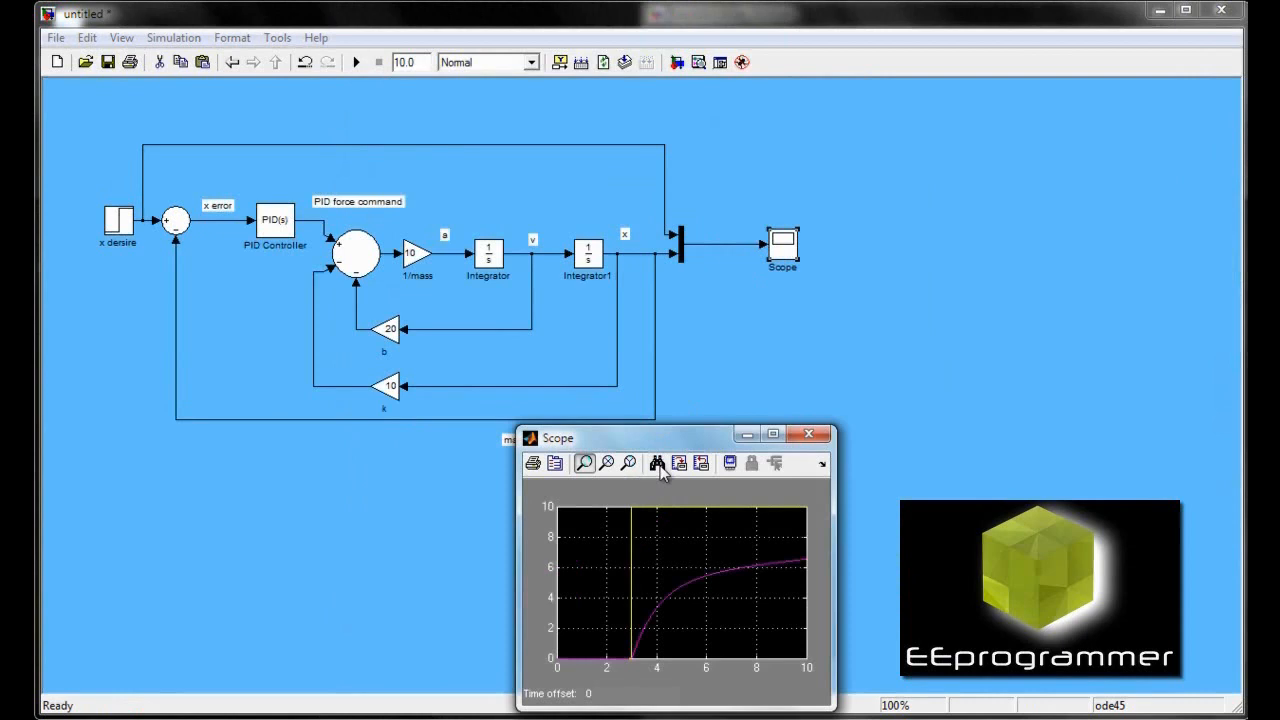
{"action": "mouse_move", "coordinate": [688, 530]}
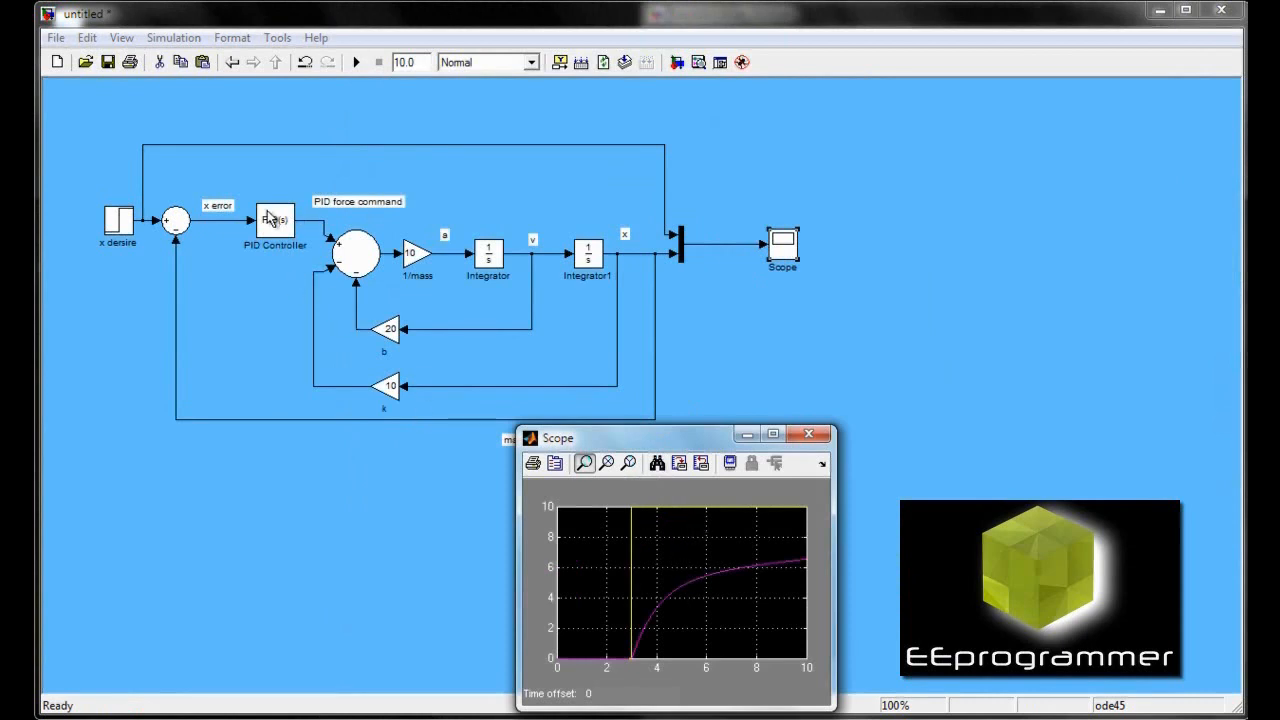
Step: Raise the proportional gain to 40, rerun, and autoscale the position response
{"action": "double_click", "coordinate": [274, 219]}
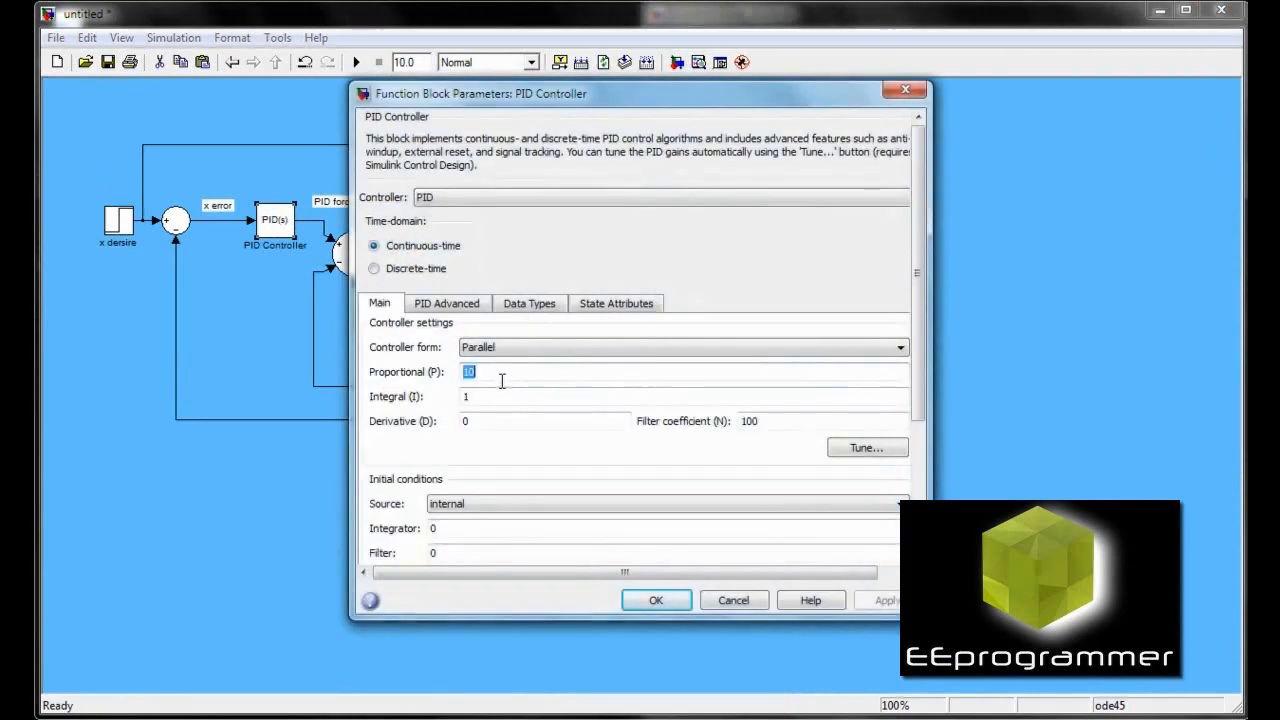
{"action": "type", "text": "40"}
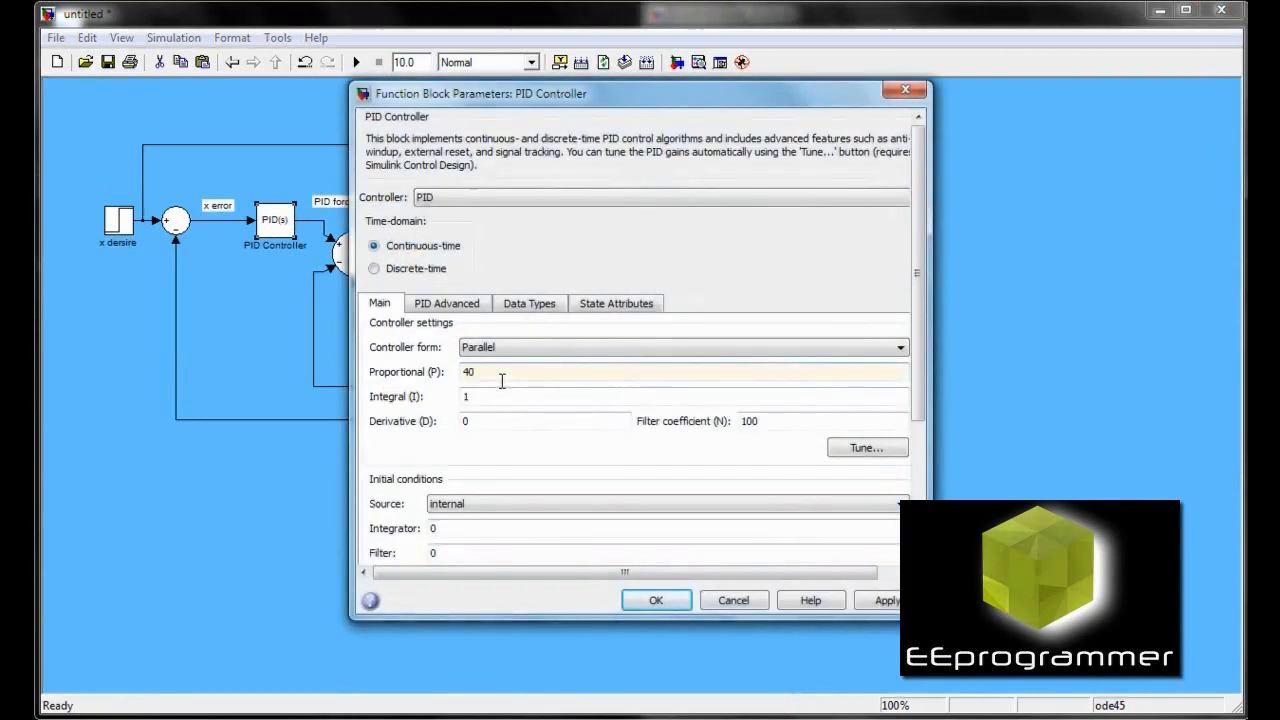
{"action": "left_click", "coordinate": [656, 600]}
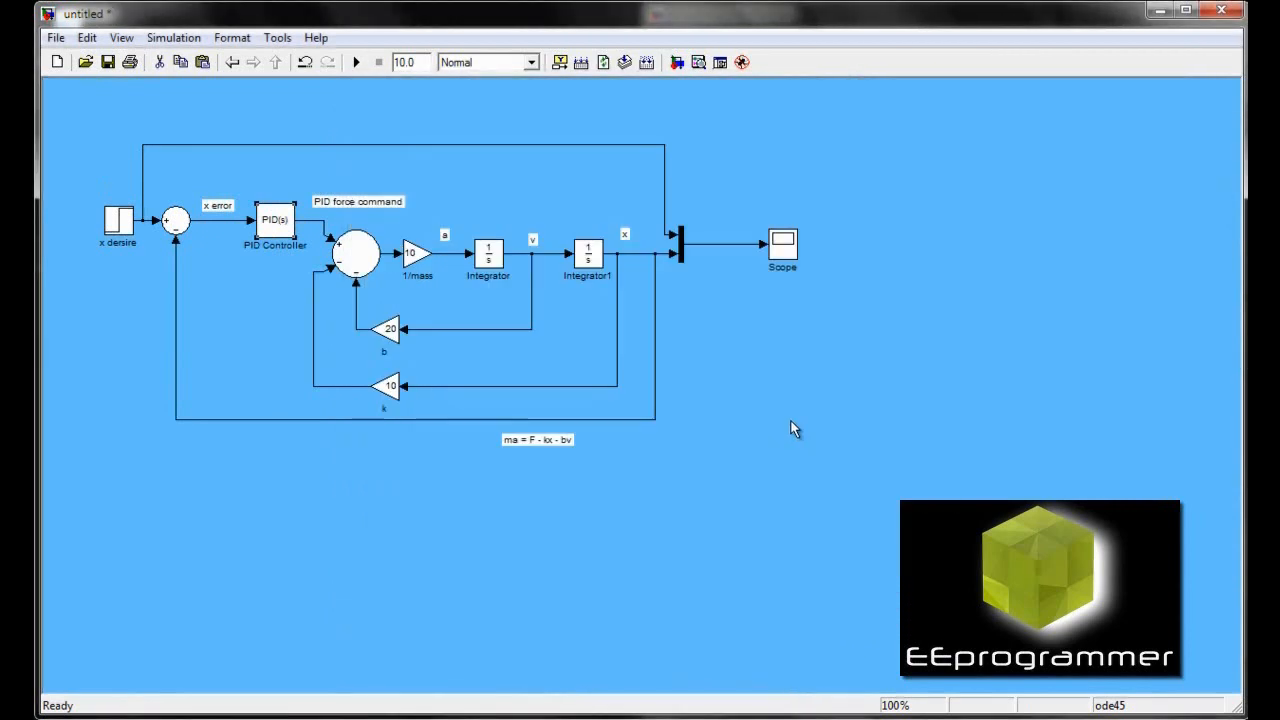
{"action": "mouse_move", "coordinate": [356, 62]}
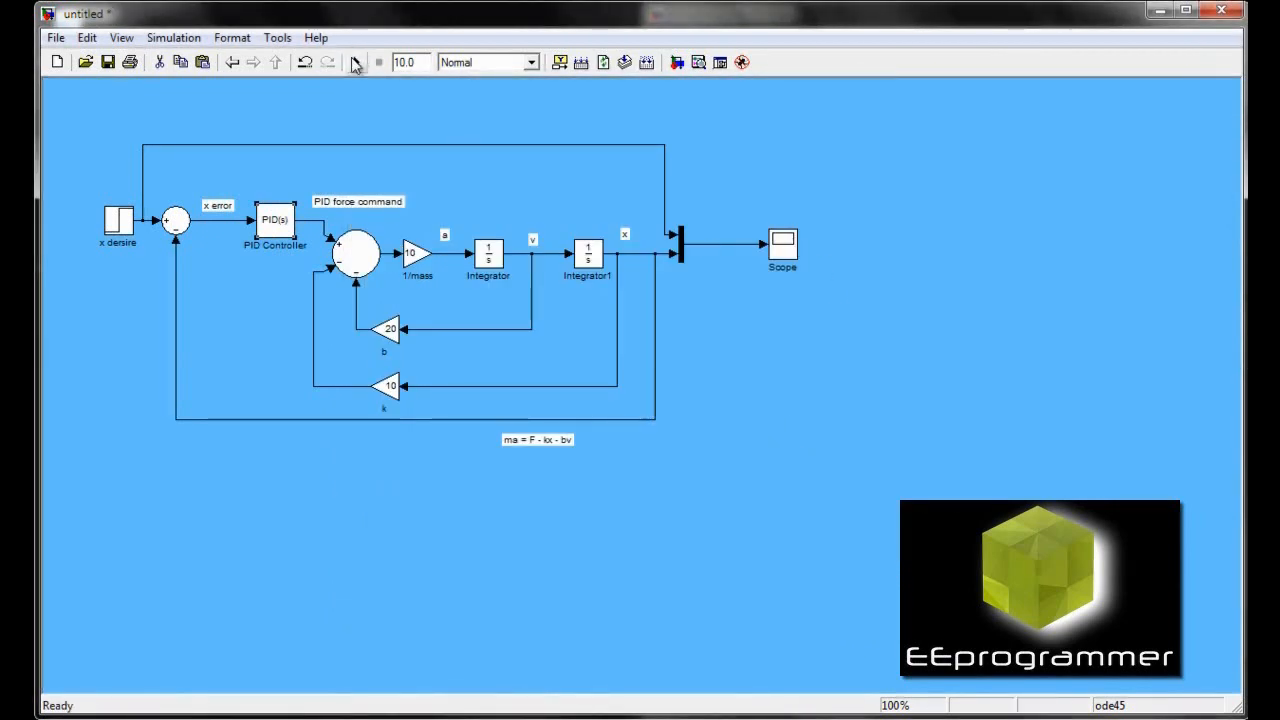
{"action": "left_click", "coordinate": [356, 62]}
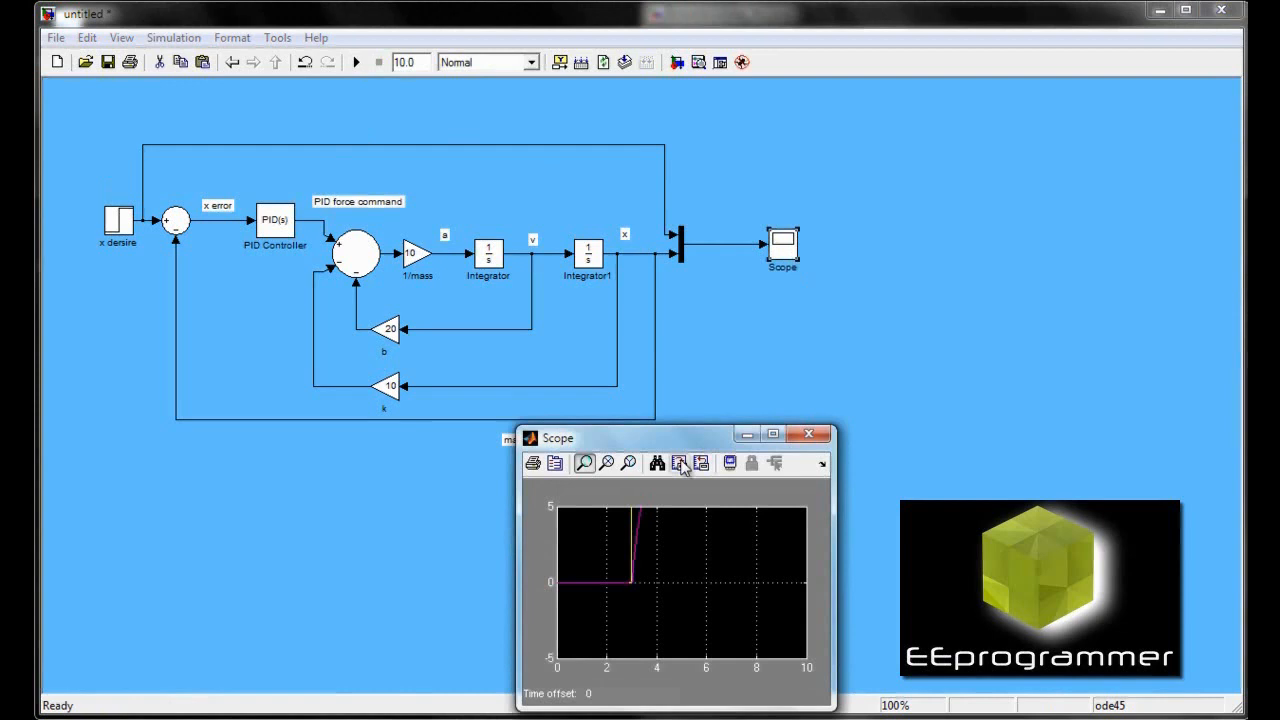
{"action": "left_click", "coordinate": [657, 462]}
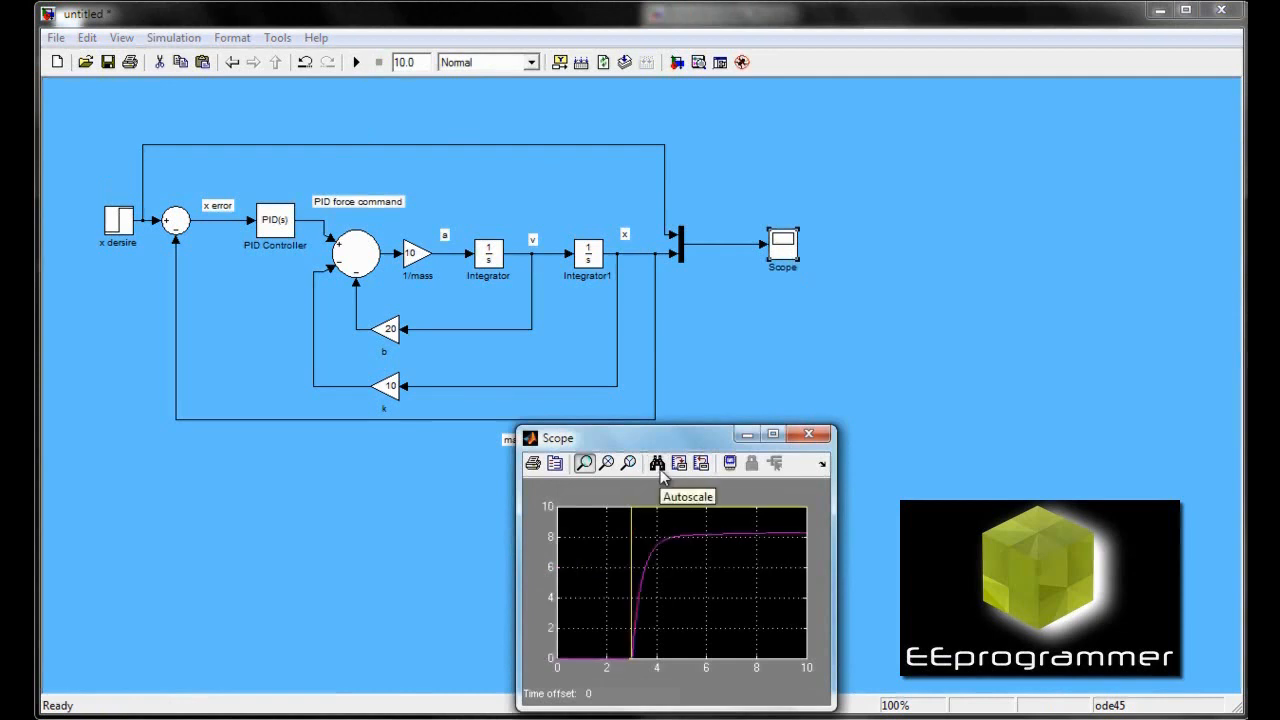
{"action": "mouse_move", "coordinate": [265, 225]}
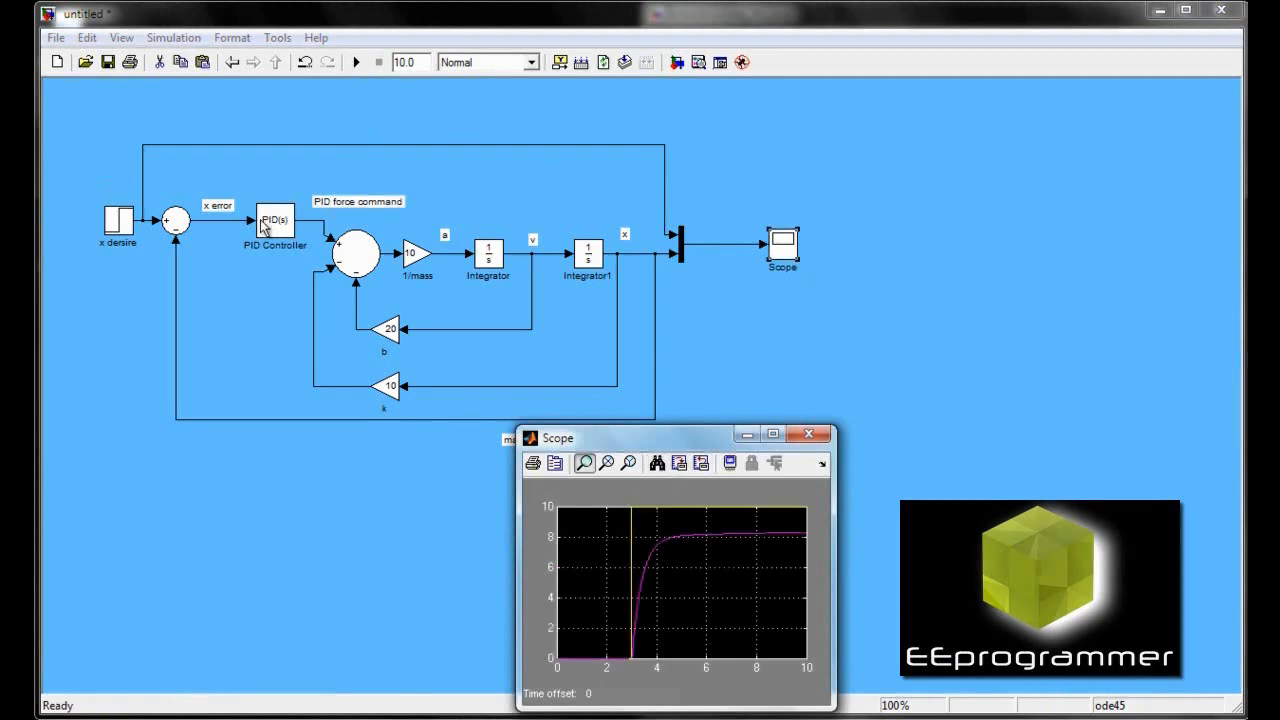
{"action": "left_click", "coordinate": [808, 433]}
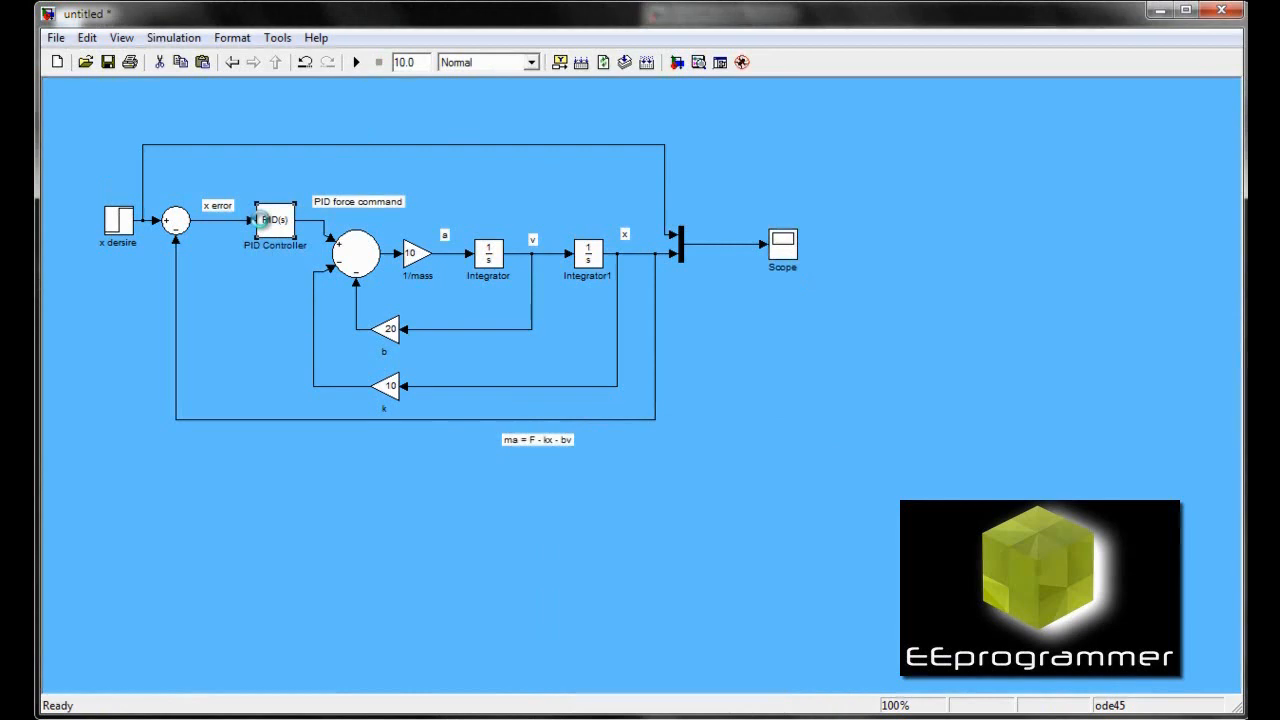
Step: Set the PID integral gain to 10, rerun the simulation, and autoscale the scope
{"action": "double_click", "coordinate": [275, 218]}
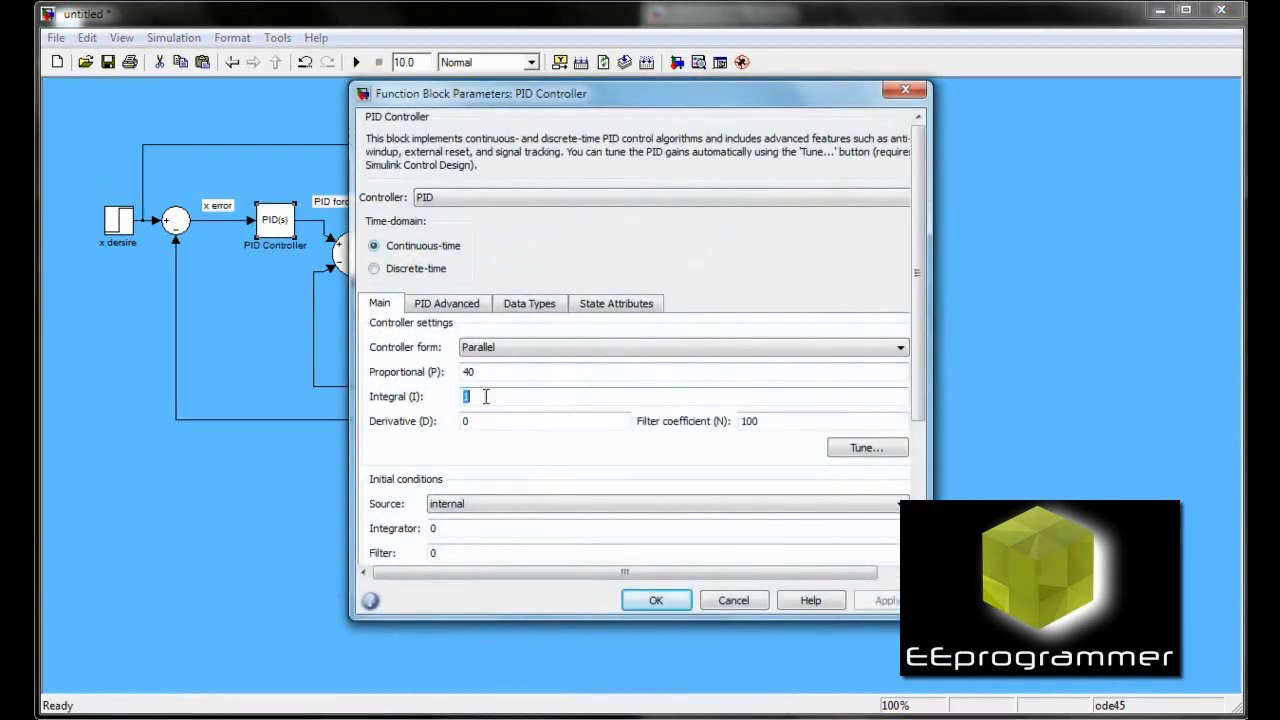
{"action": "type", "text": "1"}
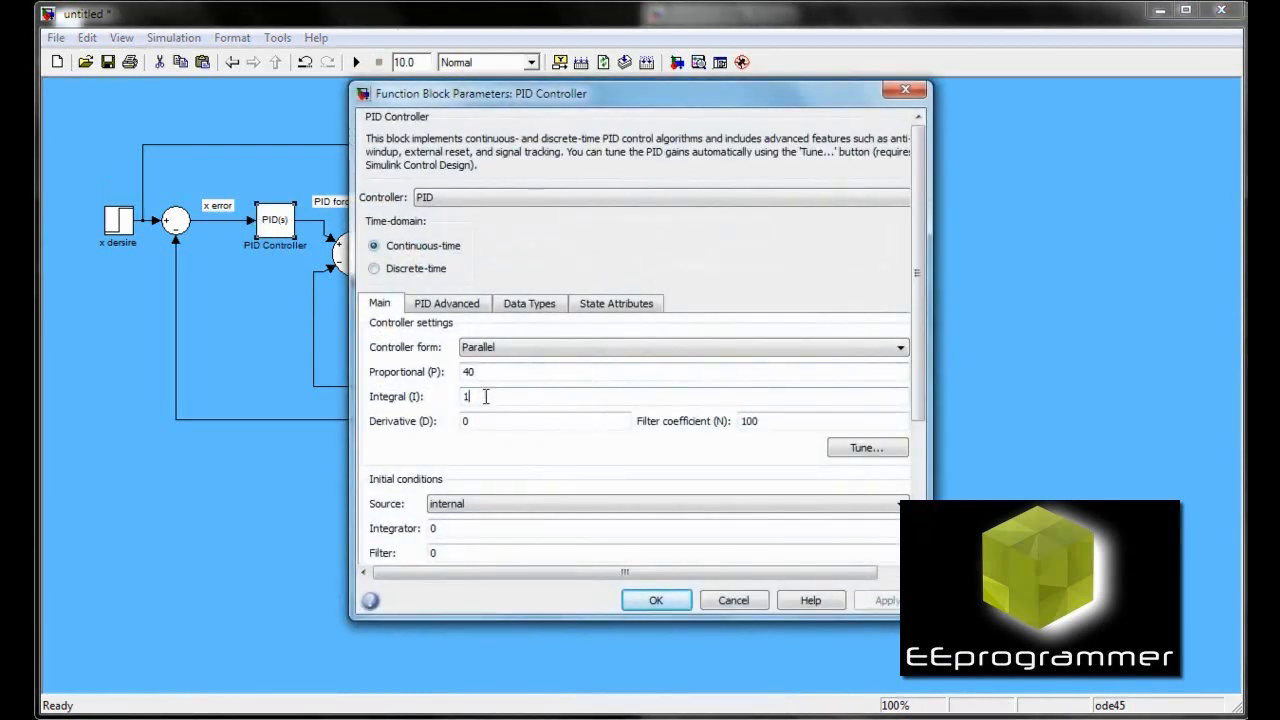
{"action": "type", "text": "0"}
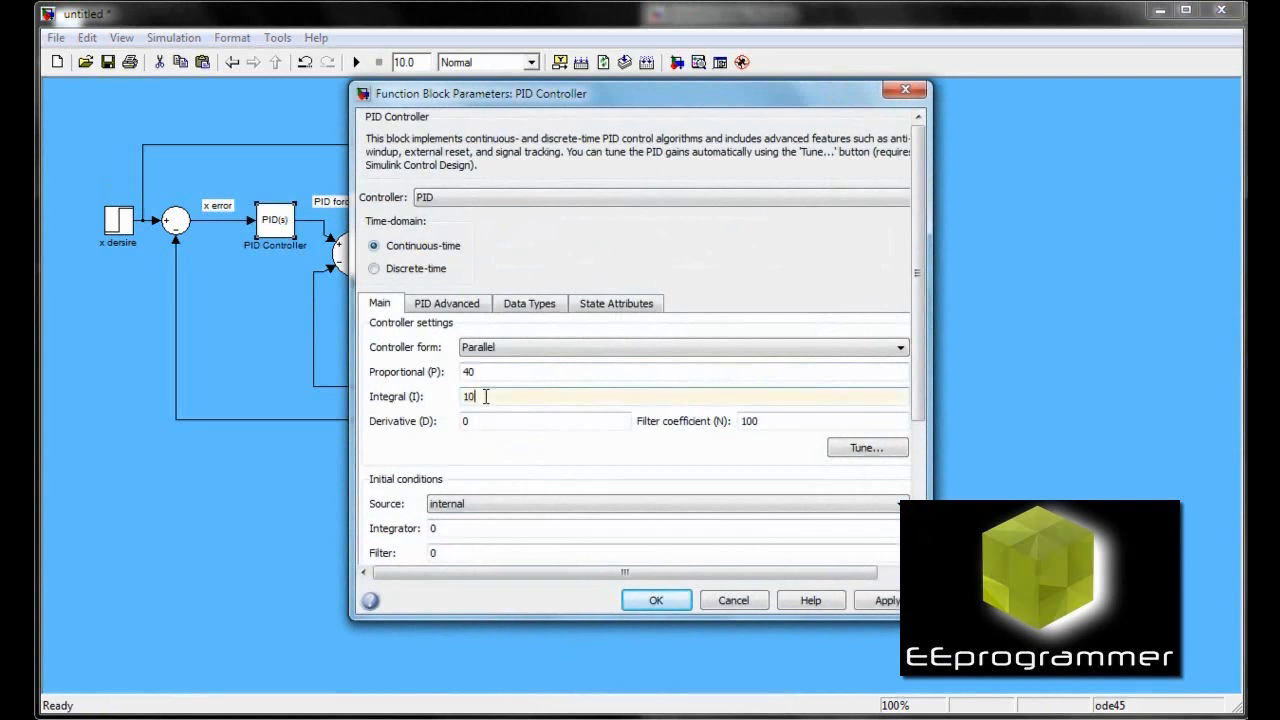
{"action": "left_click", "coordinate": [656, 600]}
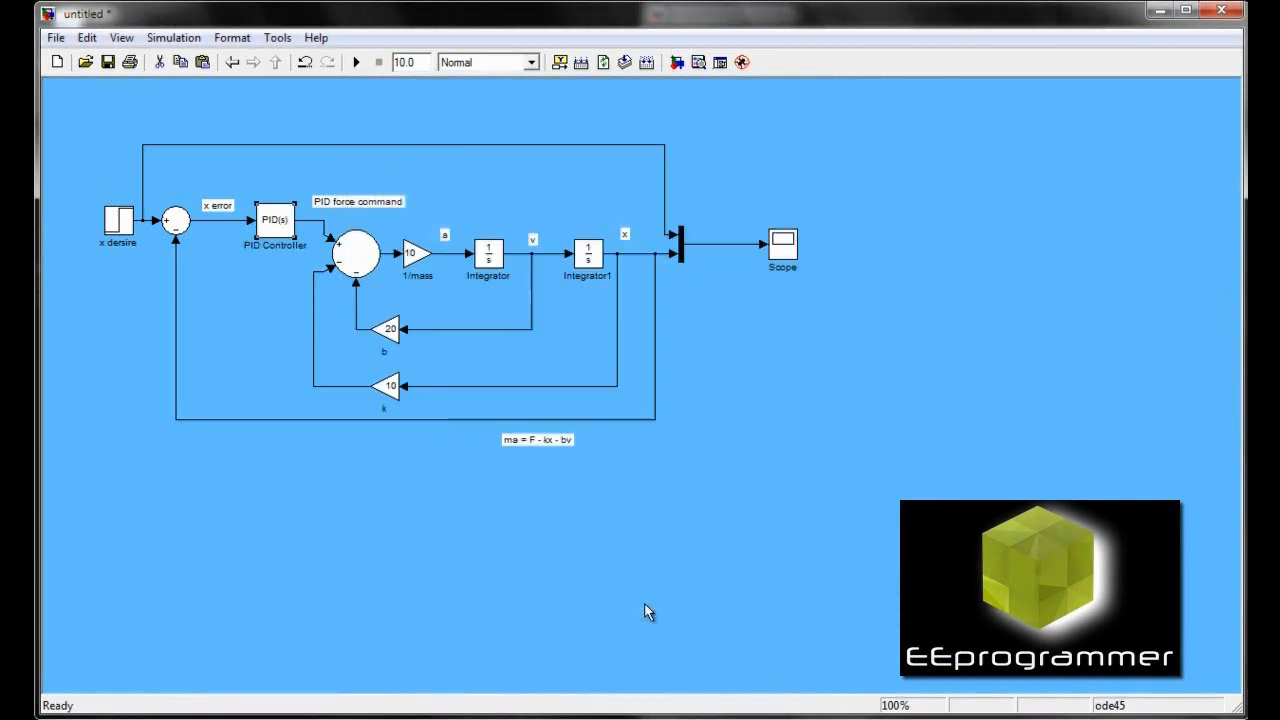
{"action": "left_click", "coordinate": [355, 62]}
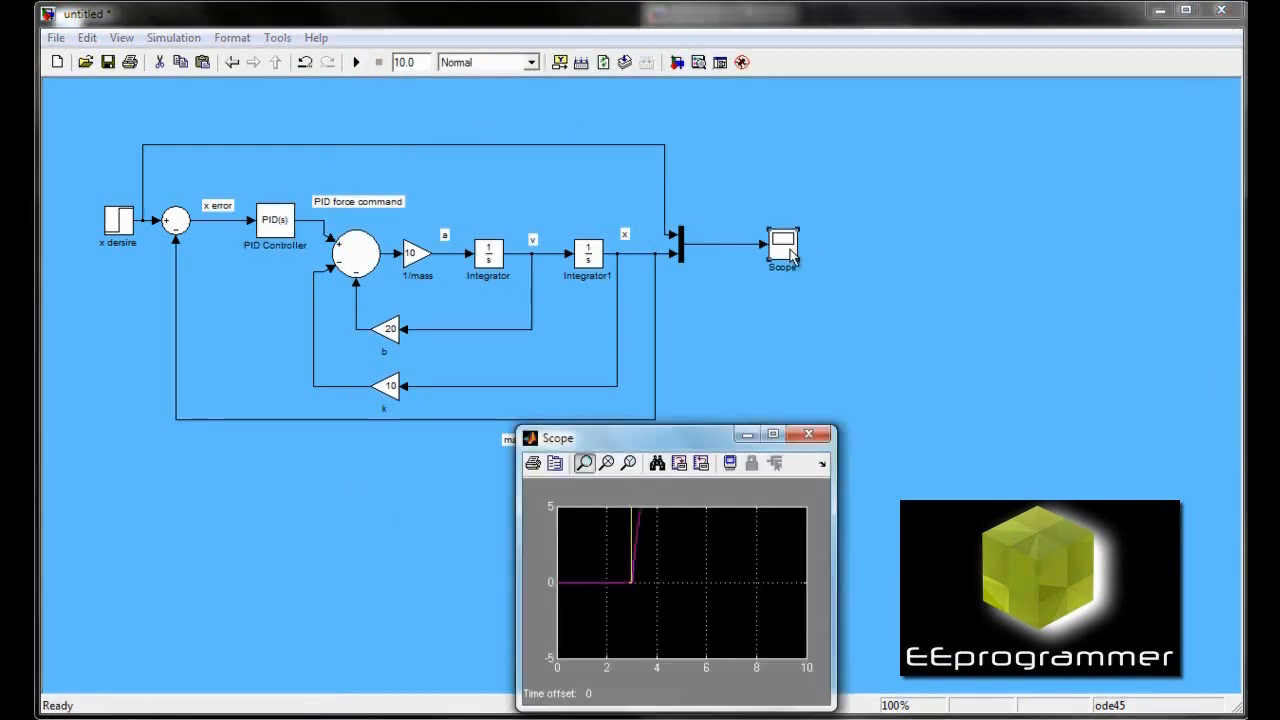
{"action": "left_click", "coordinate": [657, 462]}
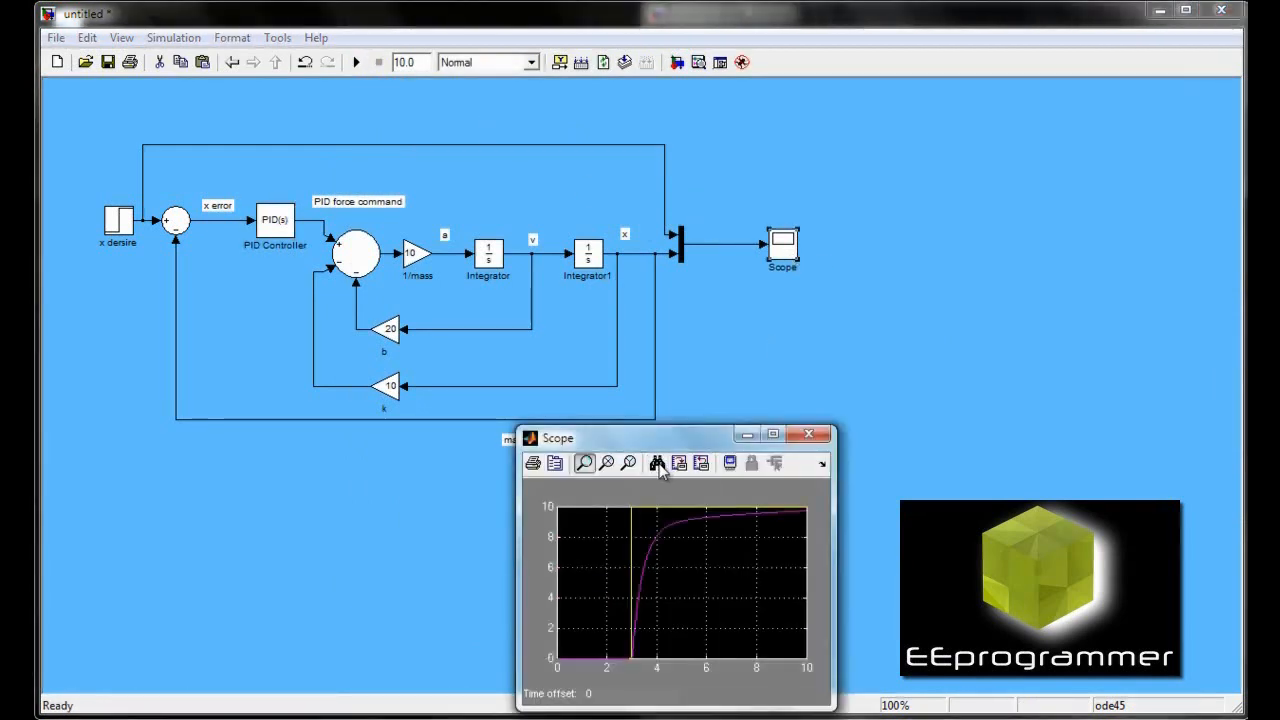
{"action": "mouse_move", "coordinate": [690, 452]}
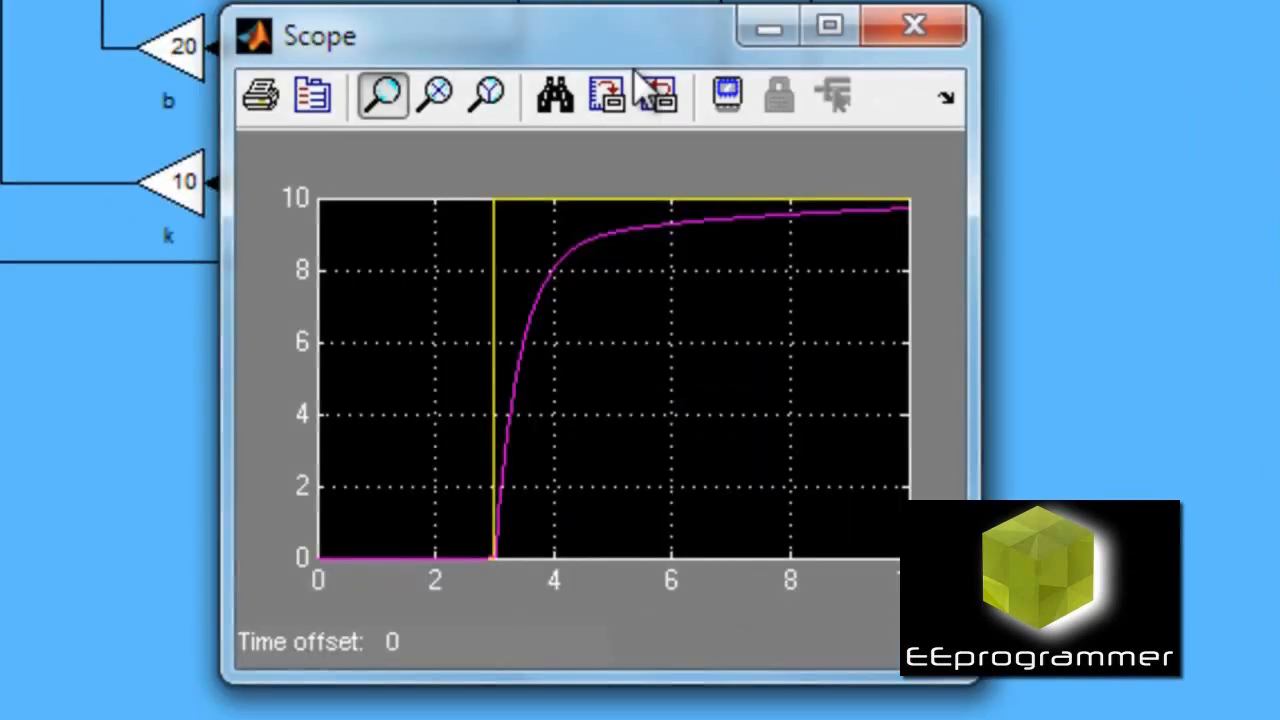
{"action": "mouse_move", "coordinate": [607, 95]}
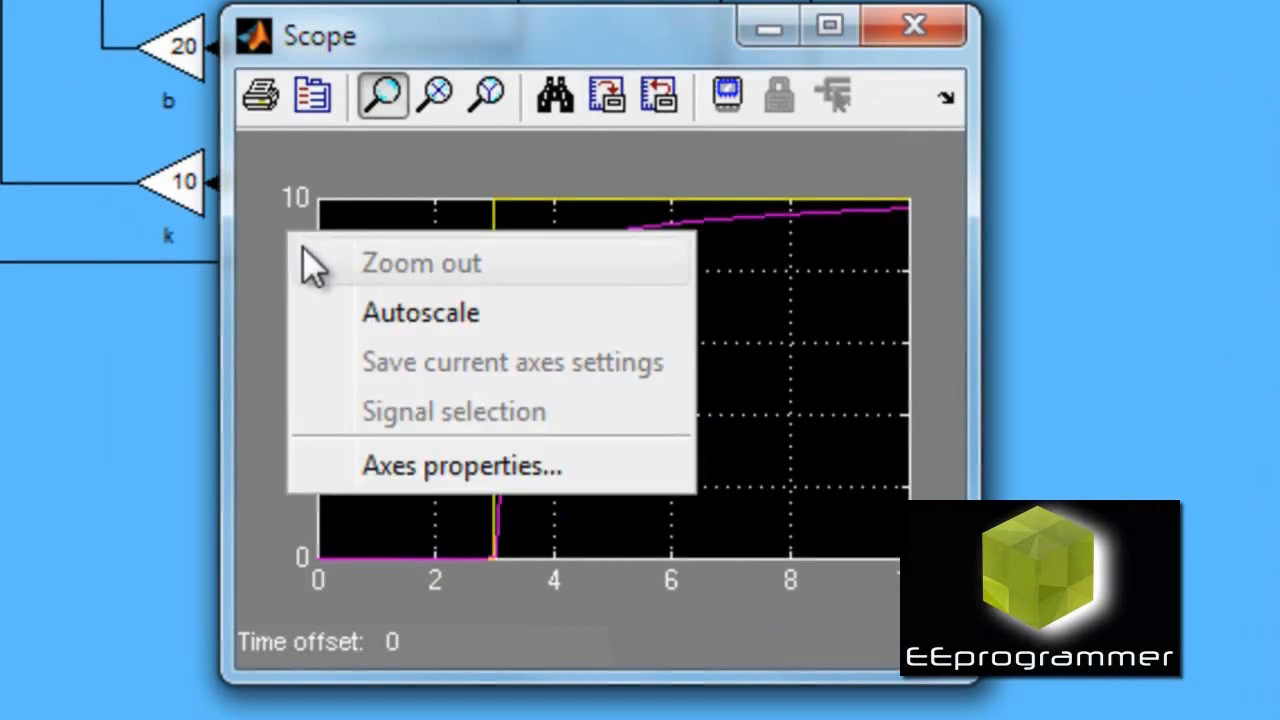
{"action": "left_click", "coordinate": [420, 312]}
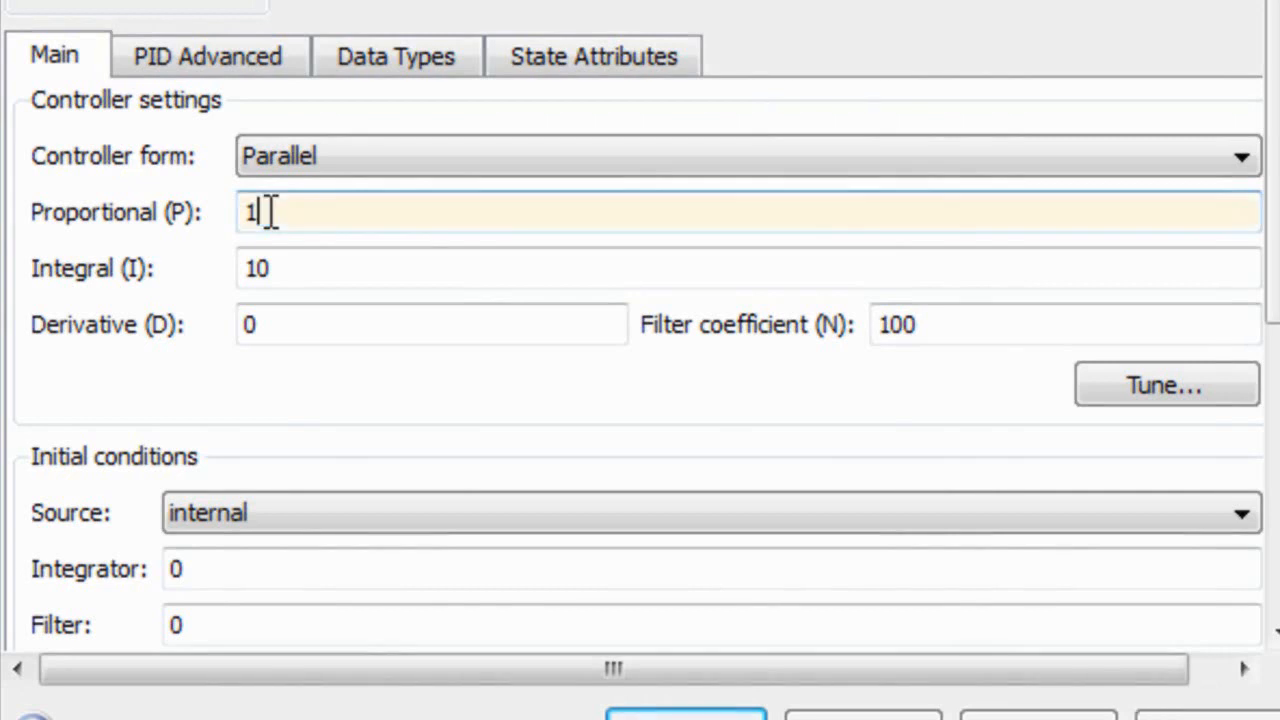
Step: Retype the PID proportional gain as 100
{"action": "type", "text": "00"}
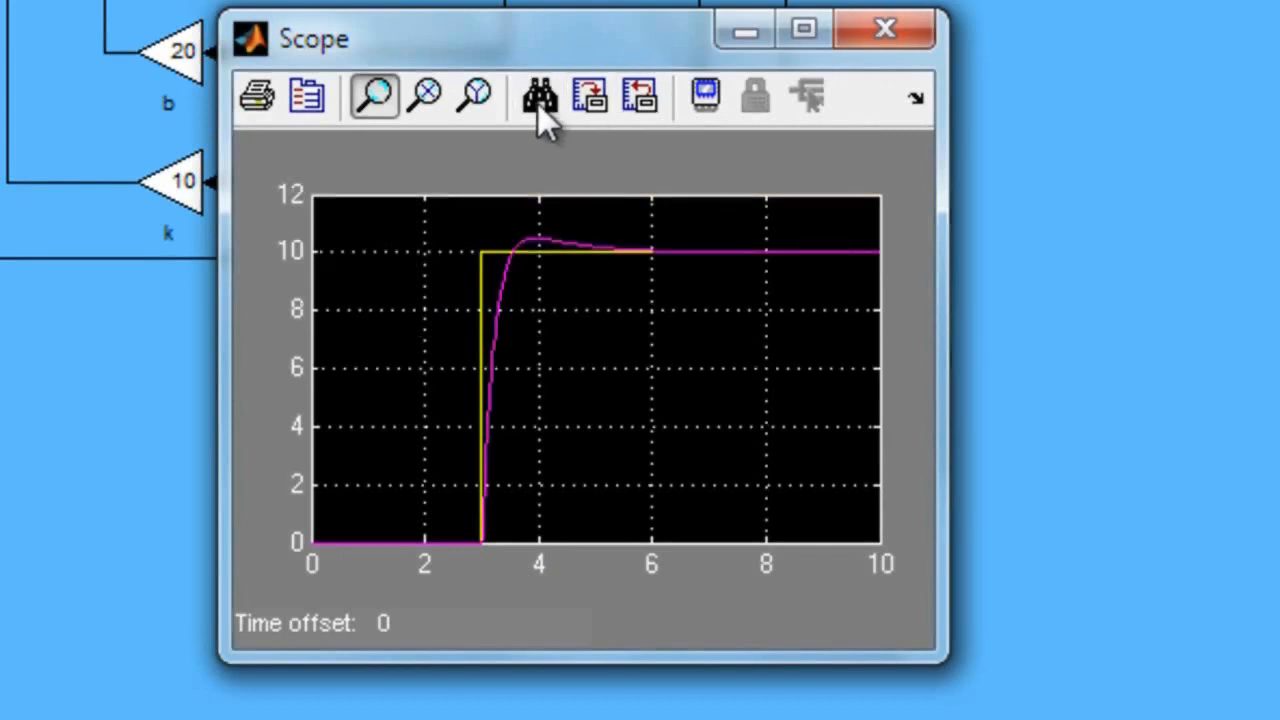
{"action": "mouse_move", "coordinate": [650, 255]}
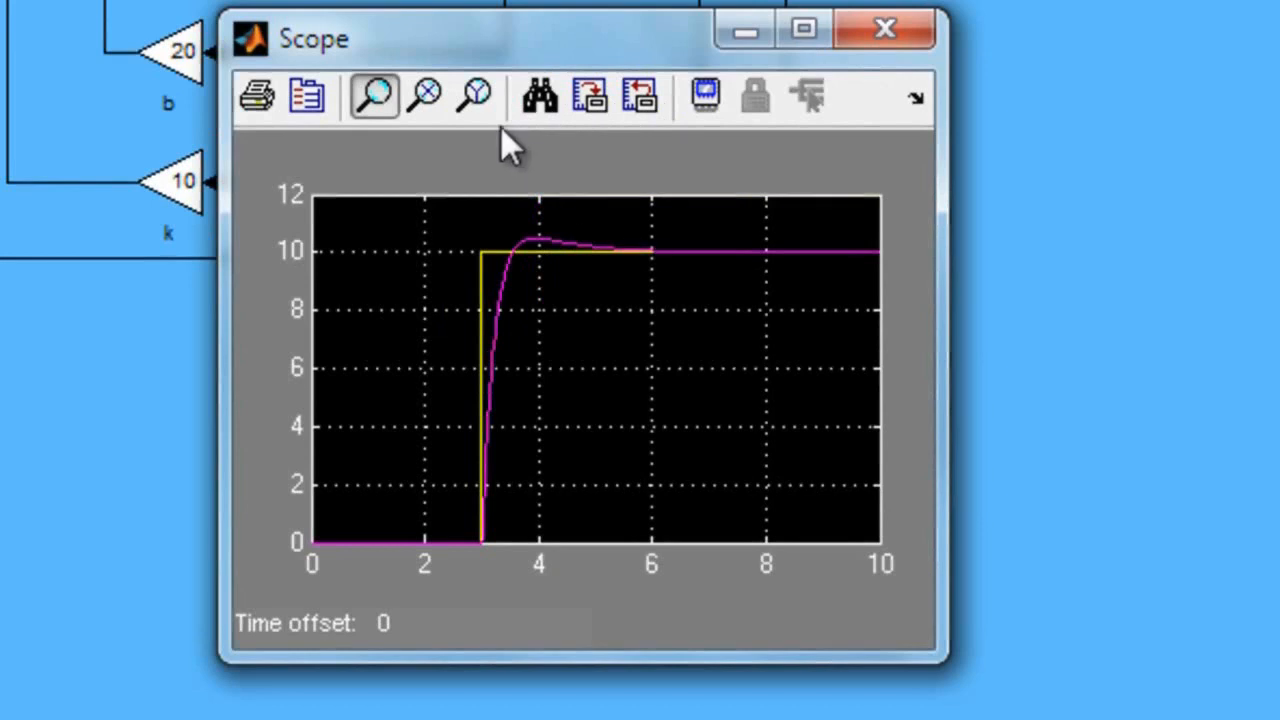
{"action": "mouse_move", "coordinate": [428, 95]}
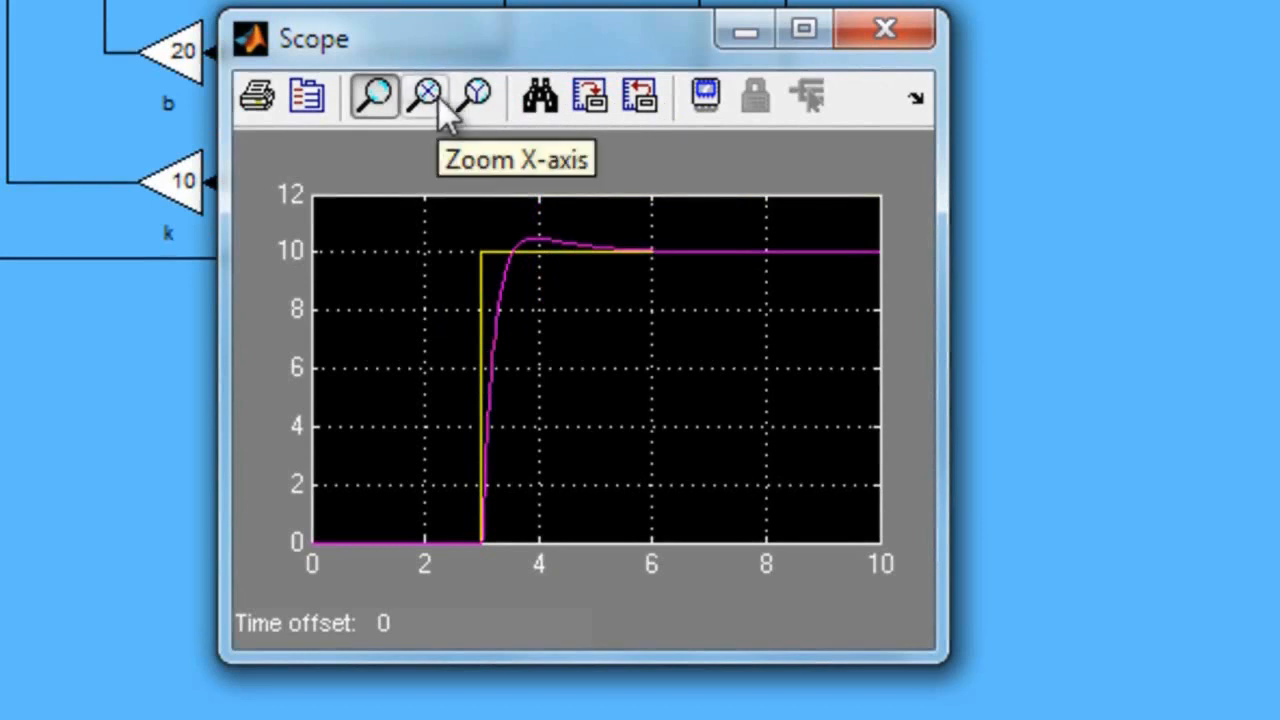